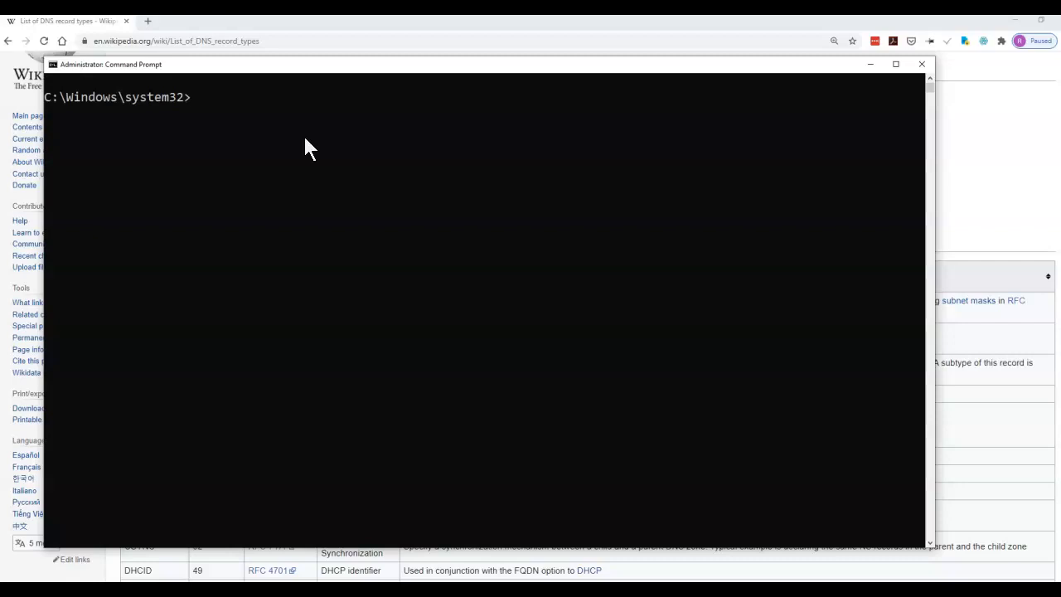
# Run ipconfig /displaydns to list the cached DNS records
pyautogui.write('ipconfig')
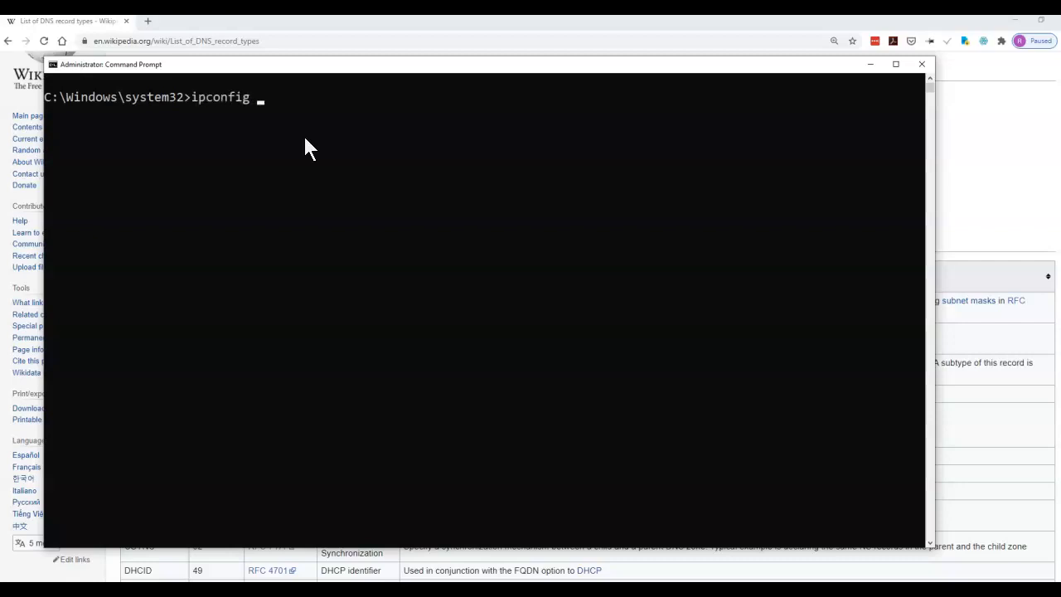
pyautogui.write('/')
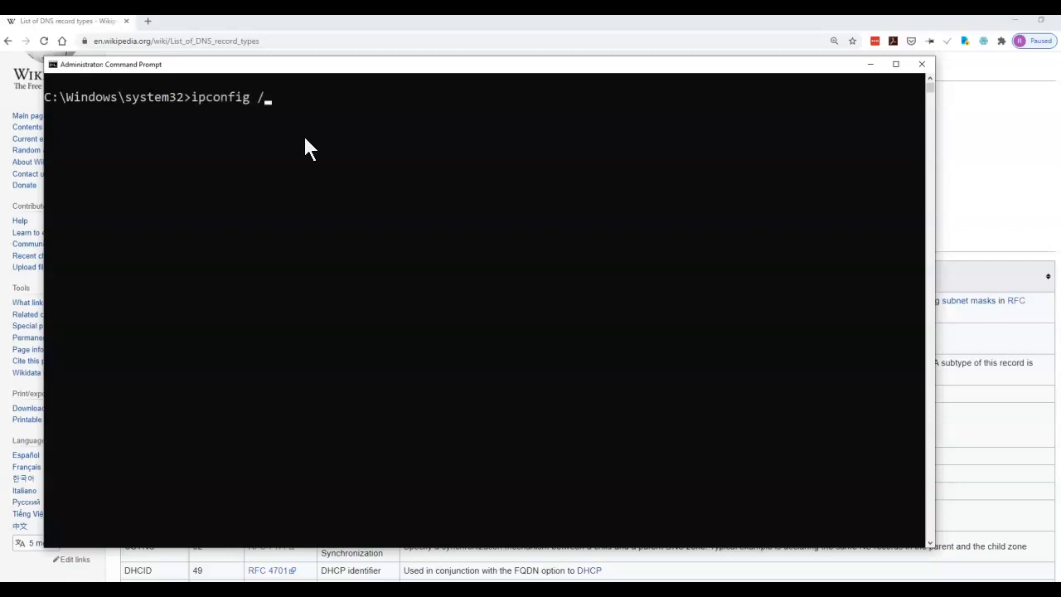
pyautogui.write('displayd')
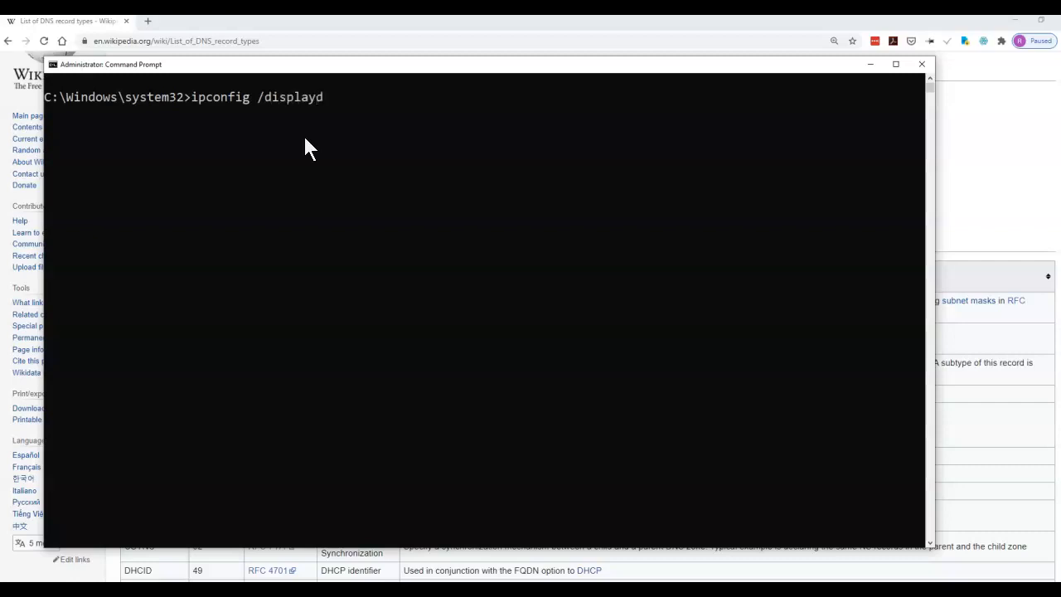
pyautogui.press('enter')
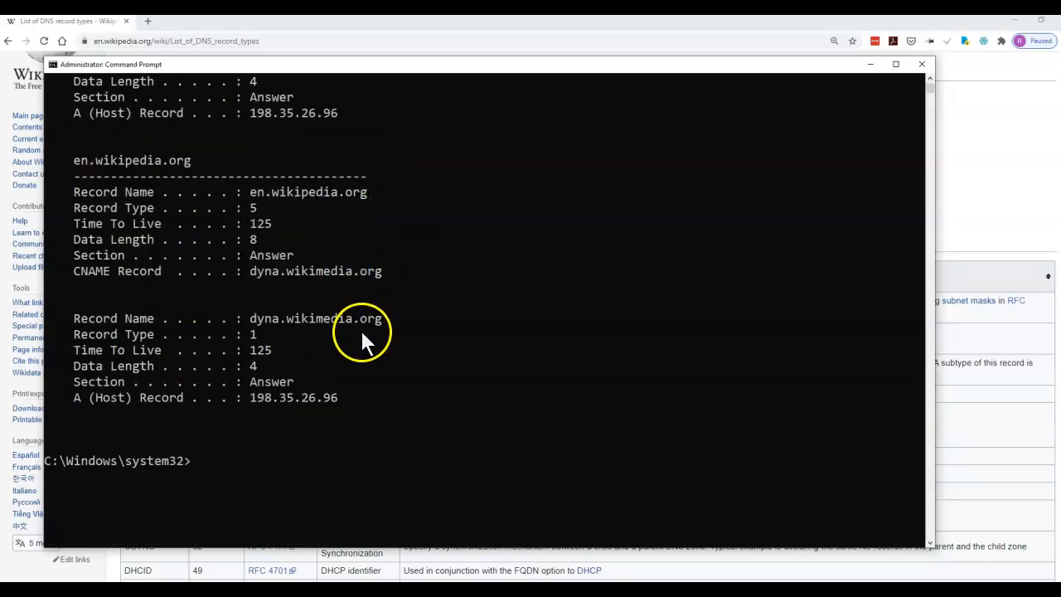
# Scroll the console to the top of the output showing the meta.wikimedia.org CNAME entry
pyautogui.scroll(-3)
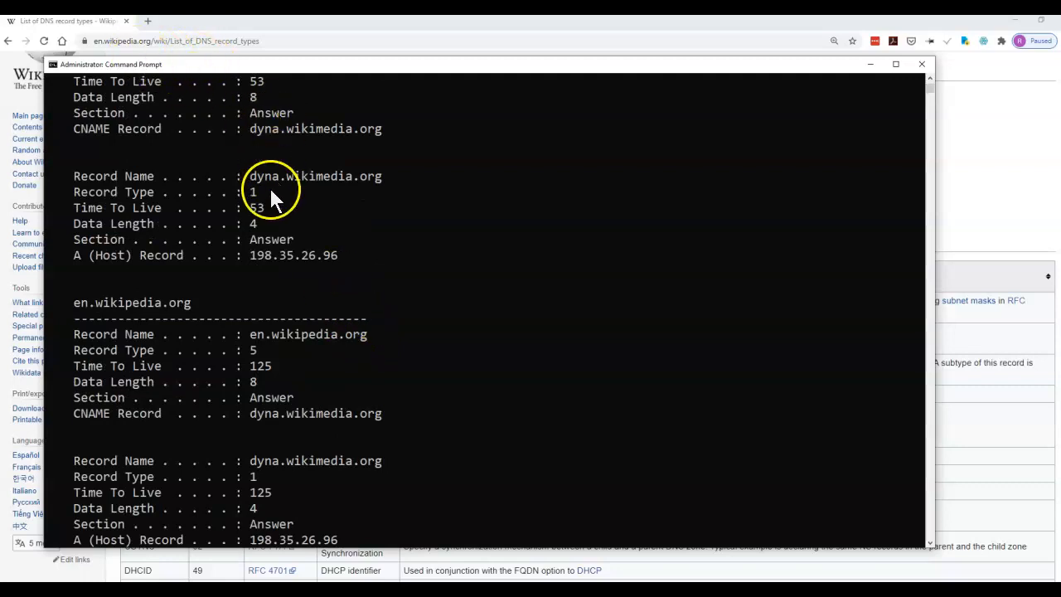
pyautogui.moveTo(335, 187)
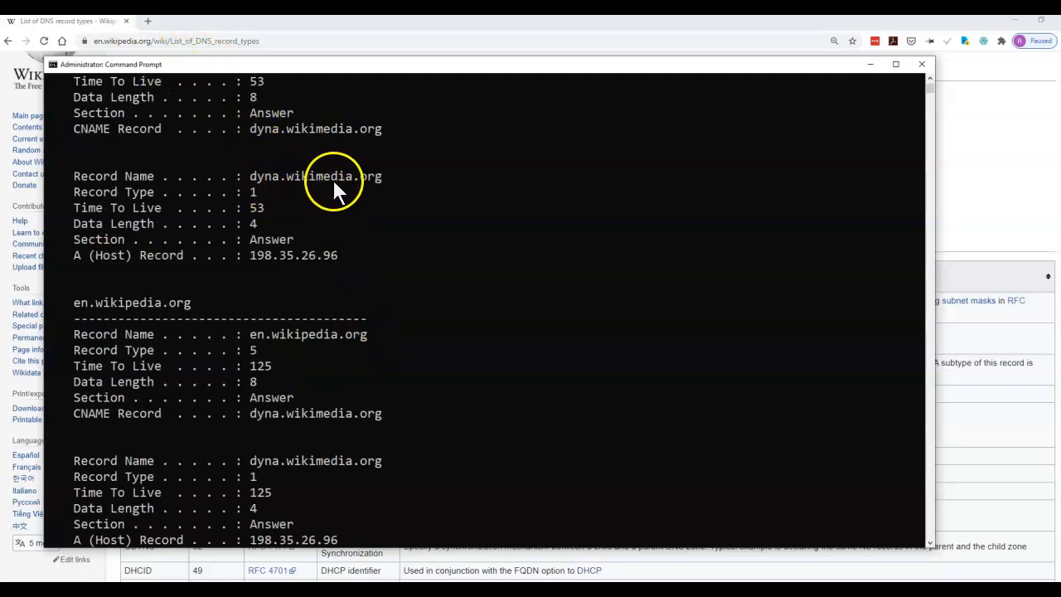
pyautogui.click(104, 40)
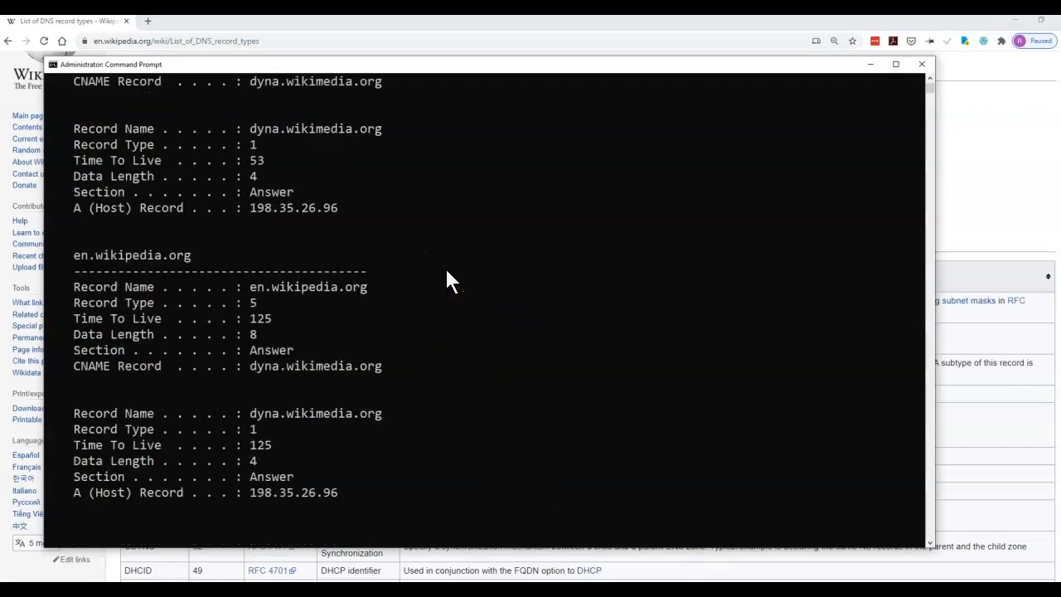
pyautogui.scroll(-3)
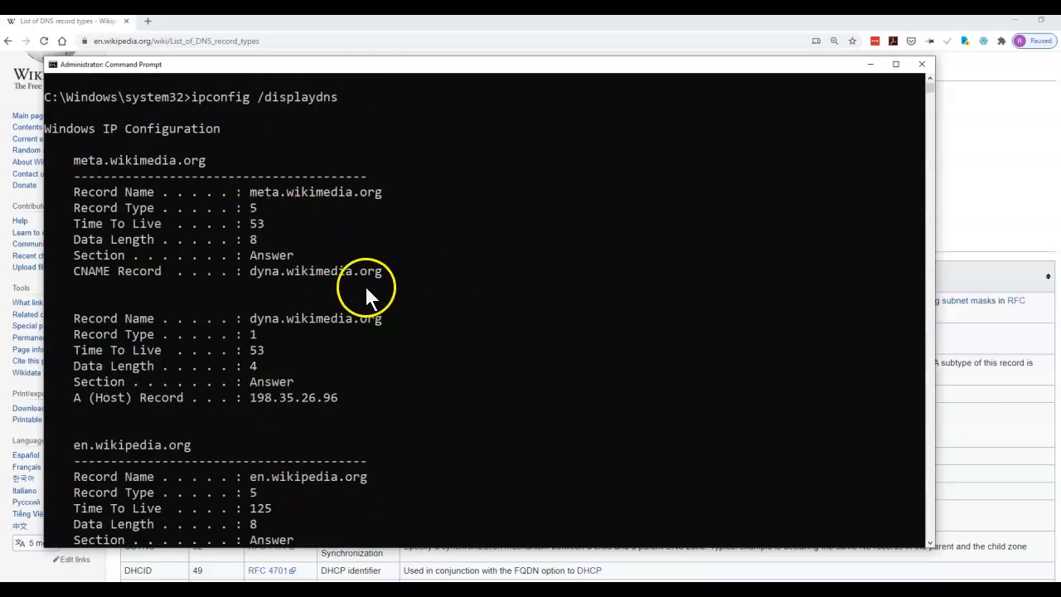
pyautogui.scroll(-3)
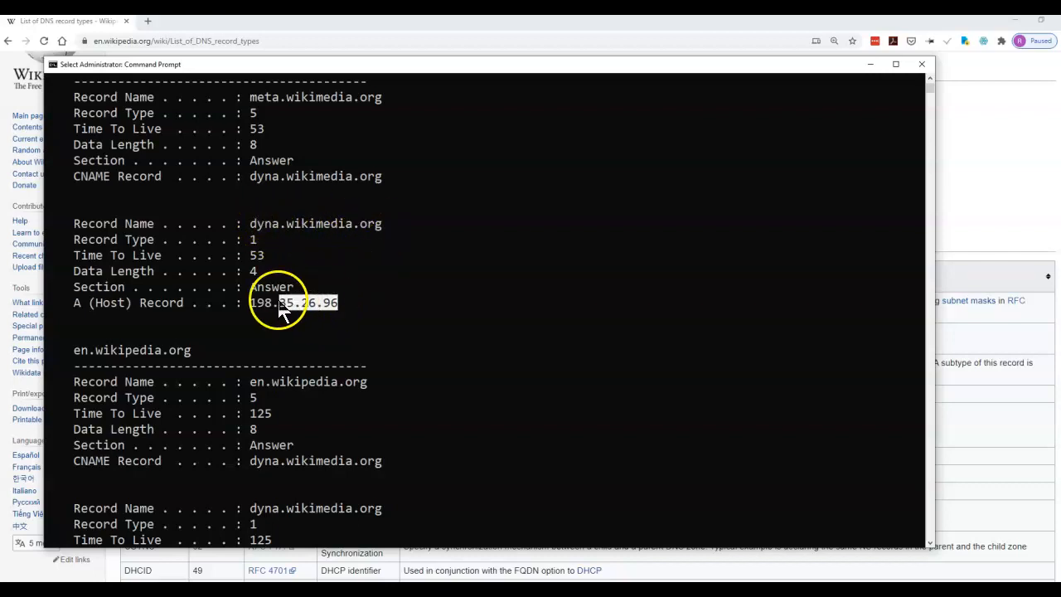
pyautogui.moveTo(251, 303); pyautogui.dragTo(338, 303)
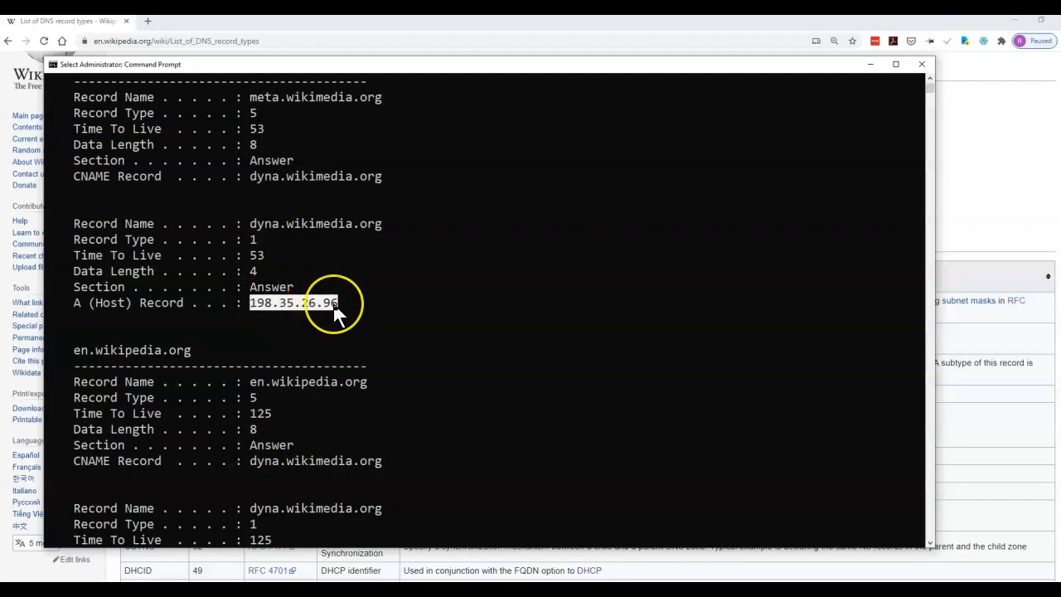
pyautogui.moveTo(303, 257)
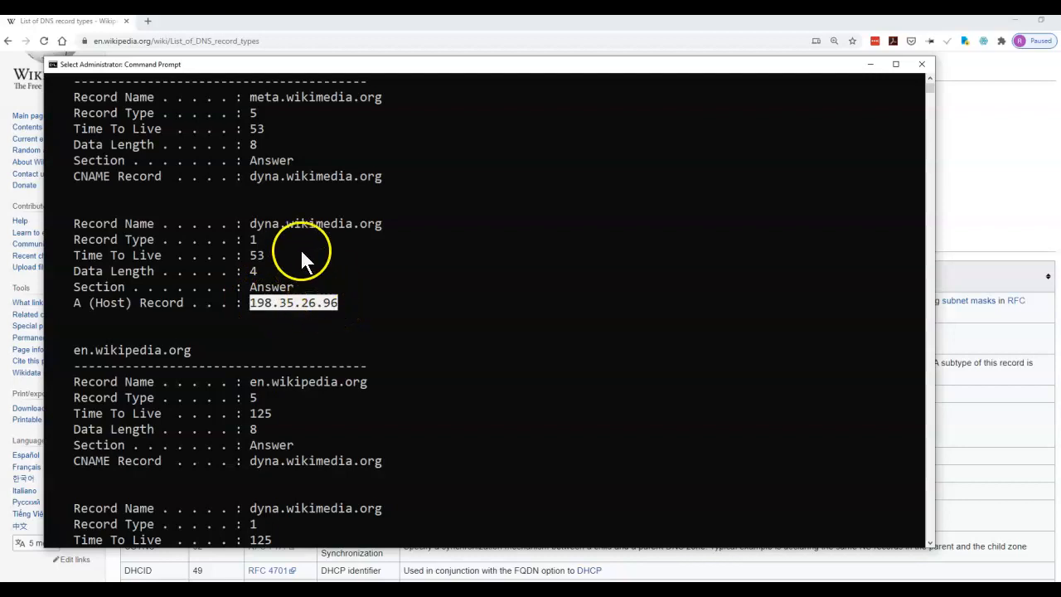
pyautogui.moveTo(253, 265)
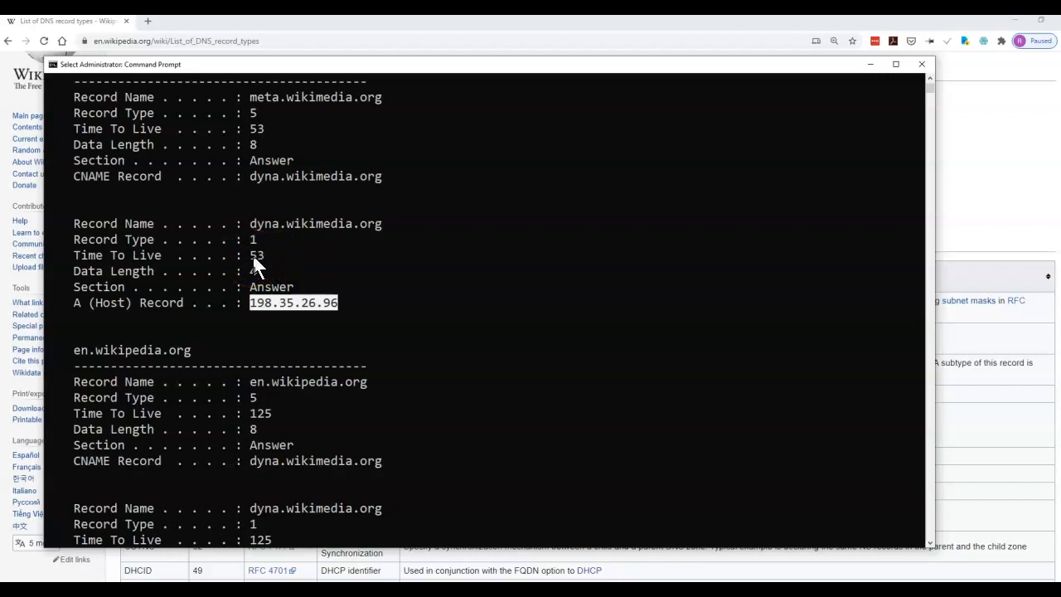
pyautogui.moveTo(269, 267)
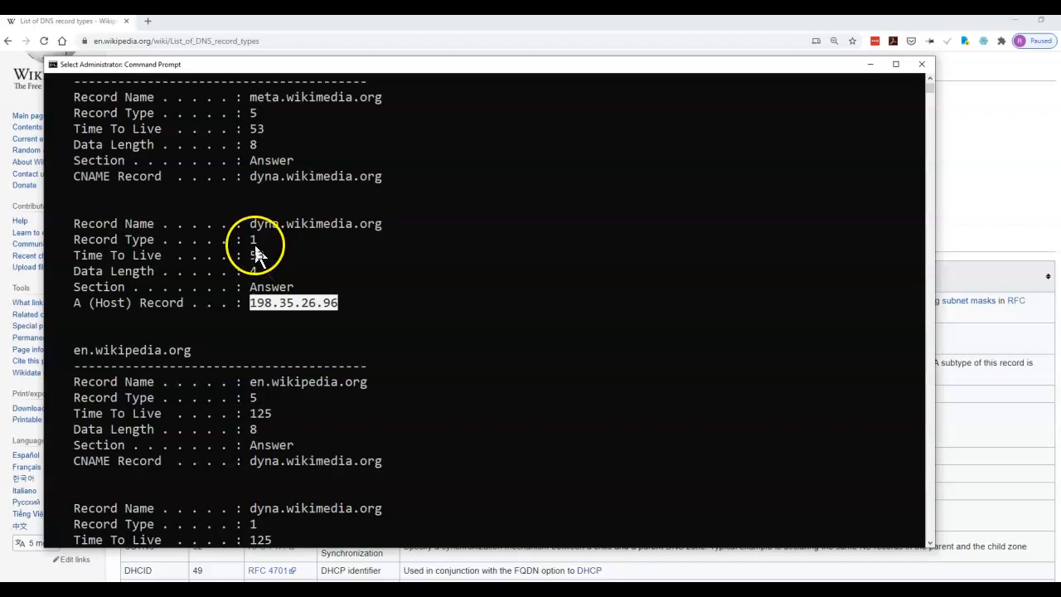
pyautogui.moveTo(256, 247)
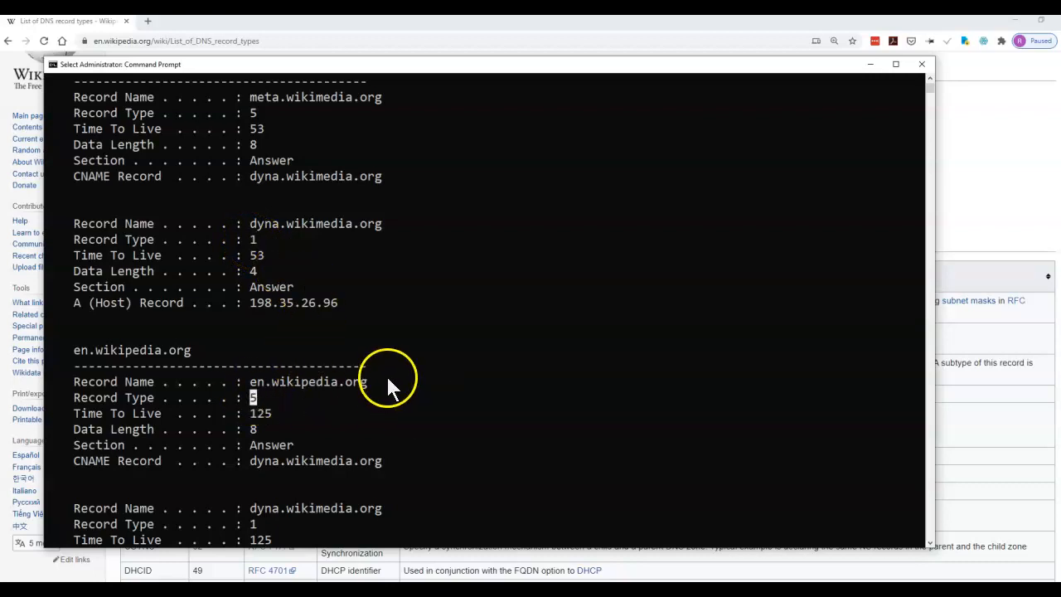
pyautogui.moveTo(257, 249)
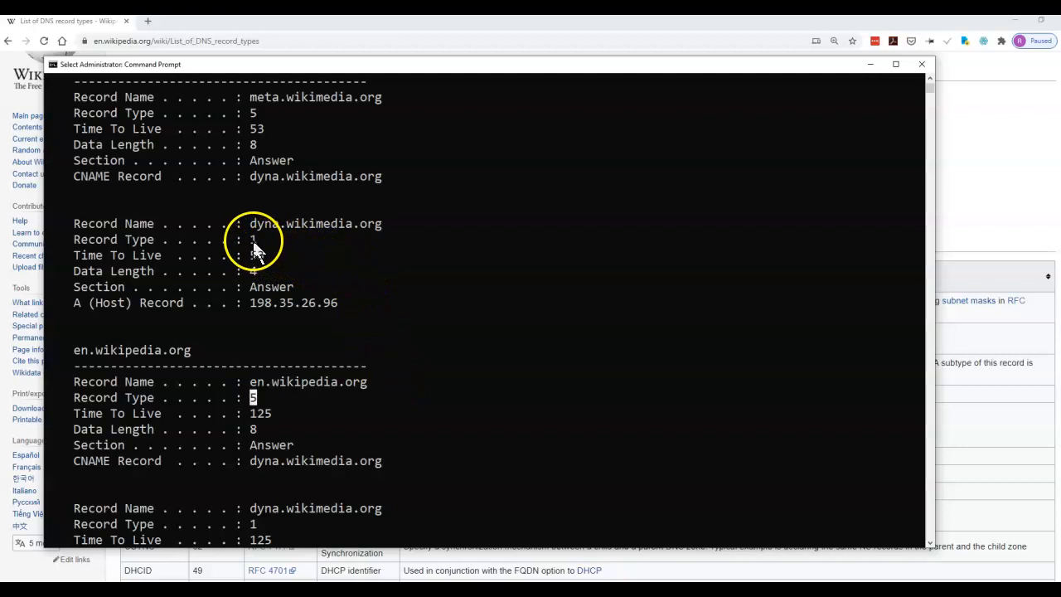
pyautogui.doubleClick(264, 223)
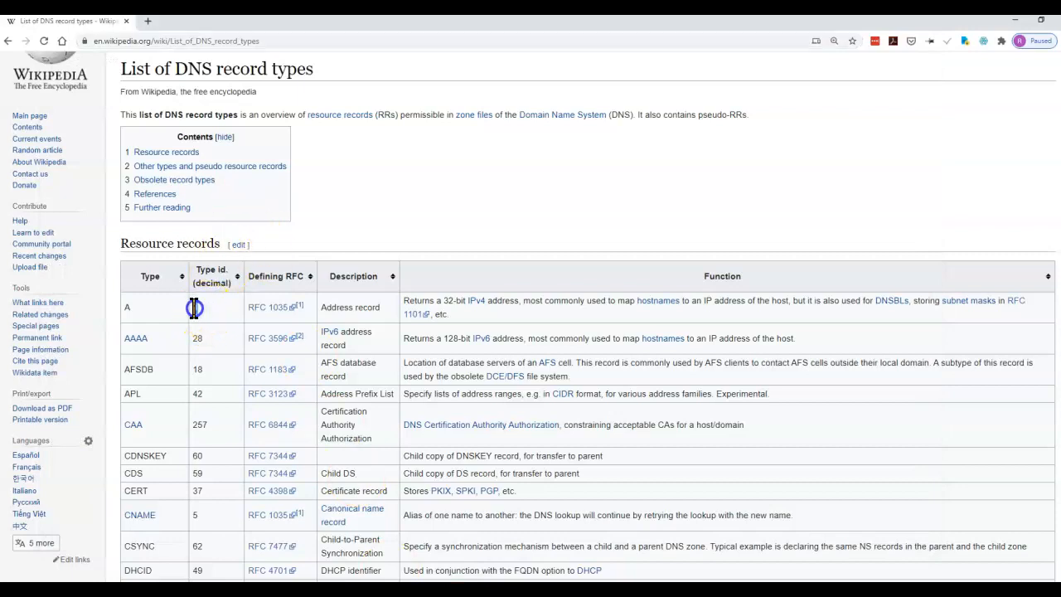
pyautogui.moveTo(127, 307)
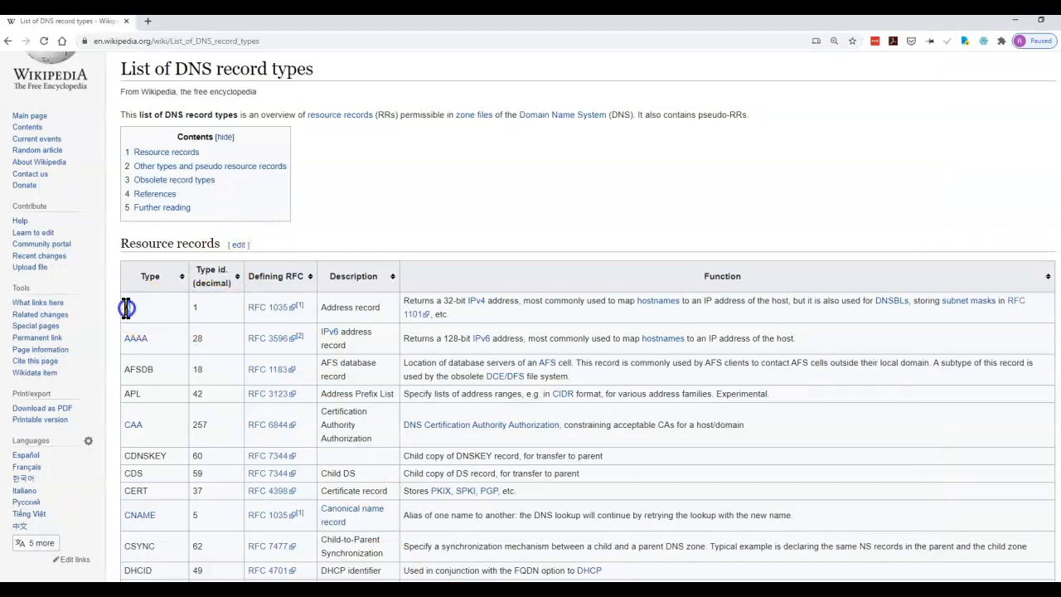
# Highlight the A row, type 1, described as an address record in Wikipedia's table
pyautogui.doubleClick(349, 307)
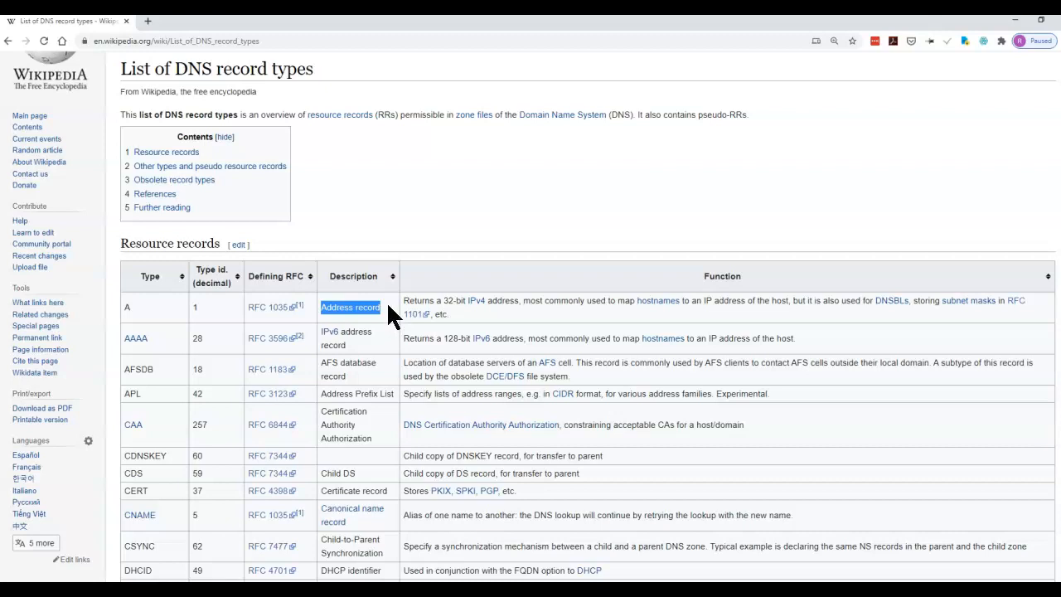
pyautogui.click(393, 315)
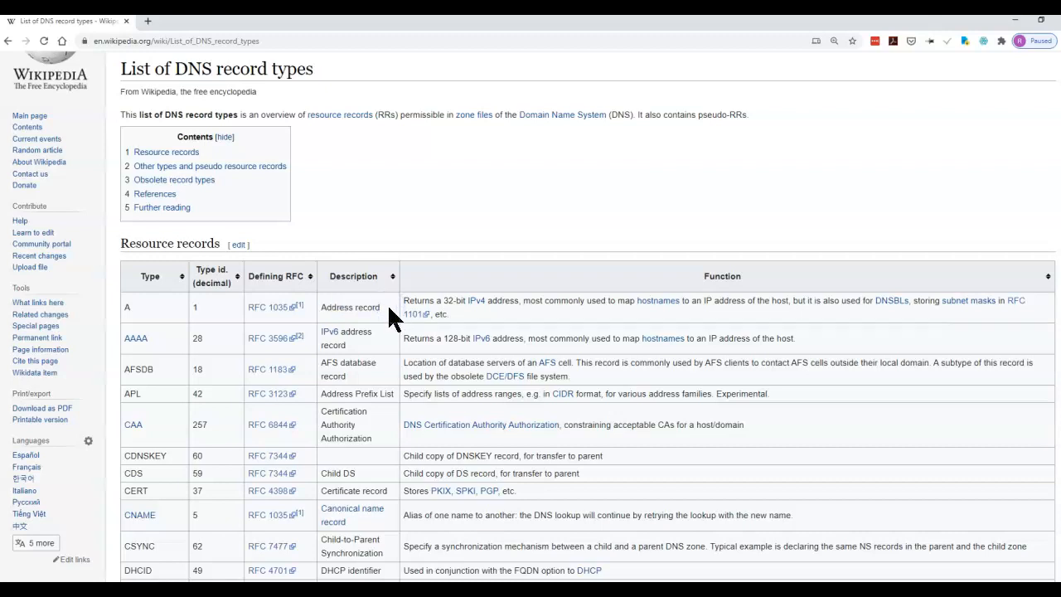
pyautogui.doubleClick(350, 307)
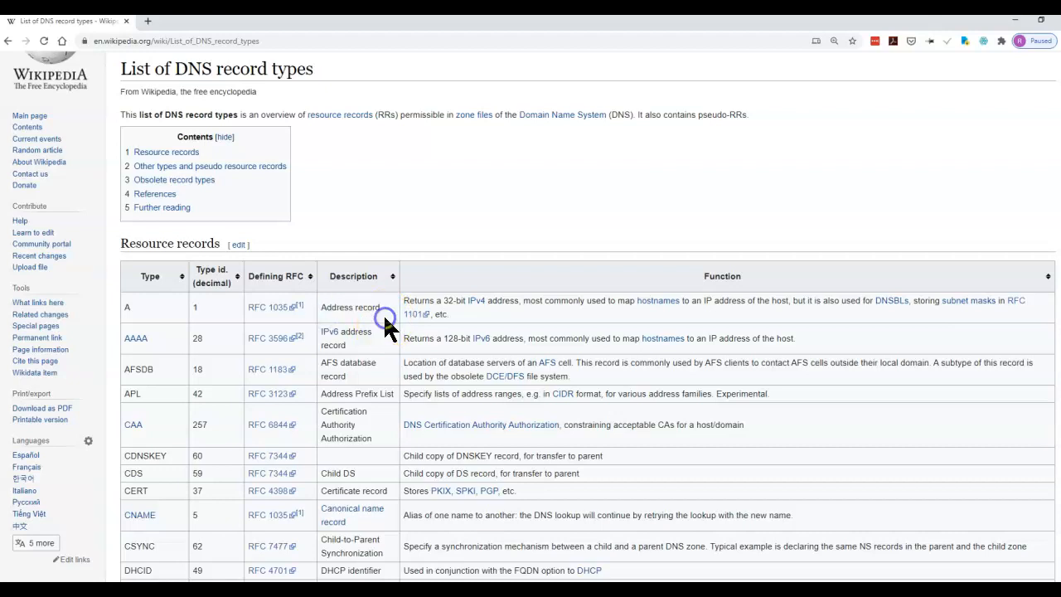
# Highlight the CNAME row, type 5, the canonical name record
pyautogui.scroll(-3)
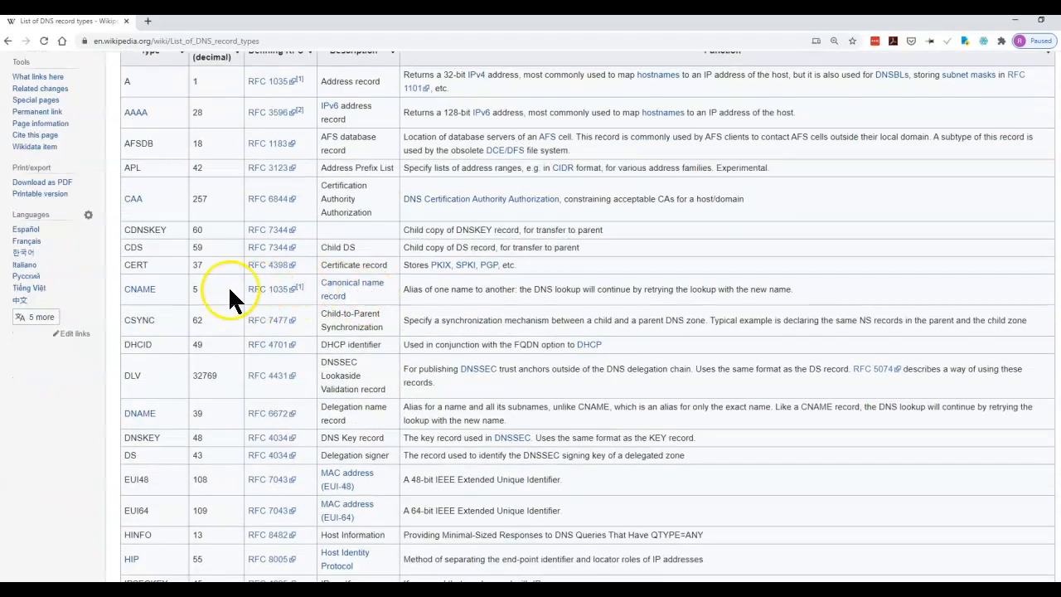
pyautogui.moveTo(165, 300)
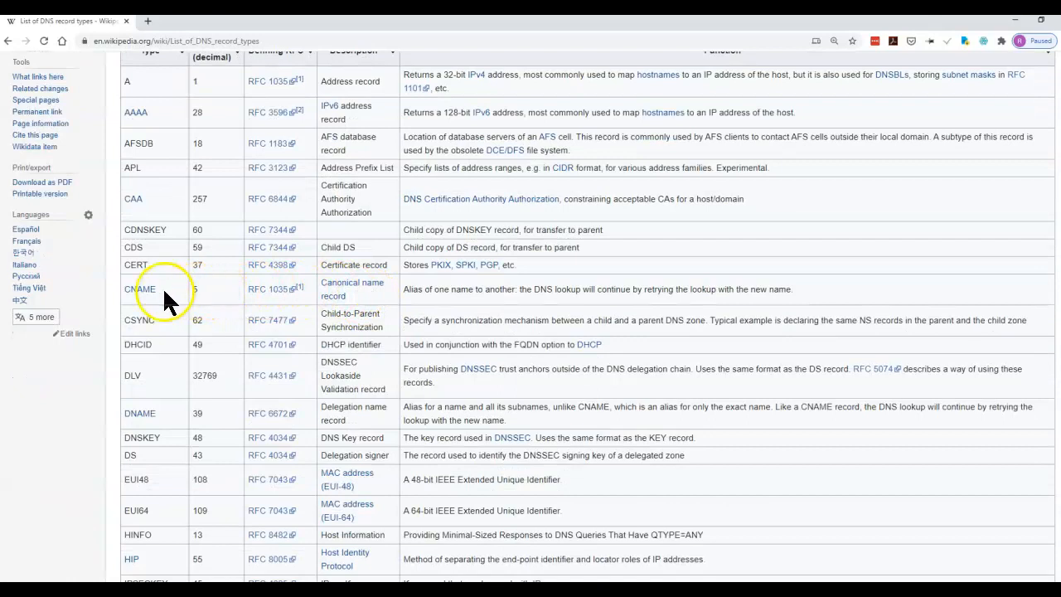
pyautogui.doubleClick(140, 288)
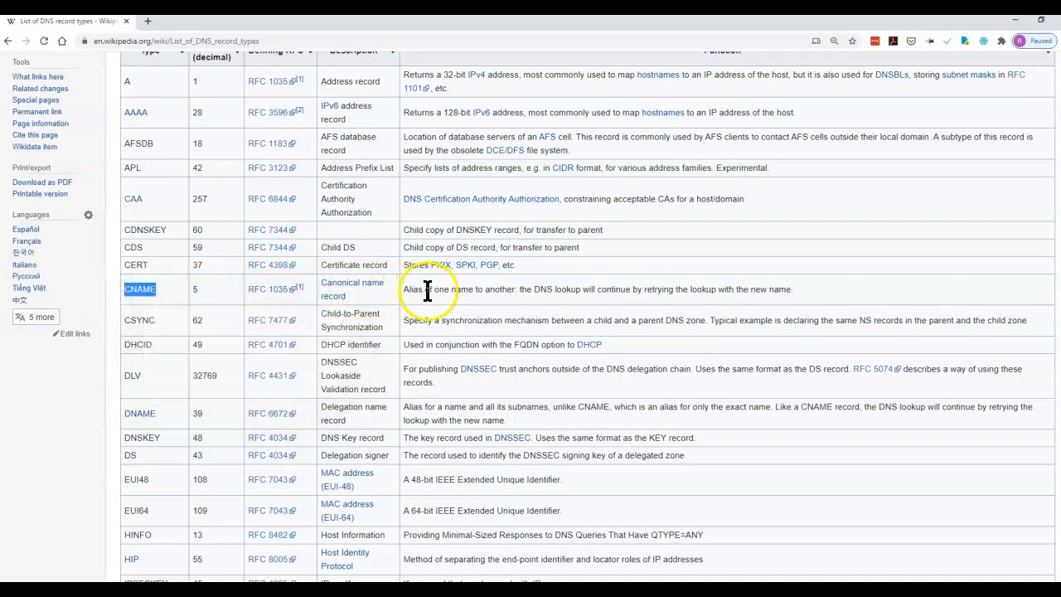
pyautogui.moveTo(498, 411)
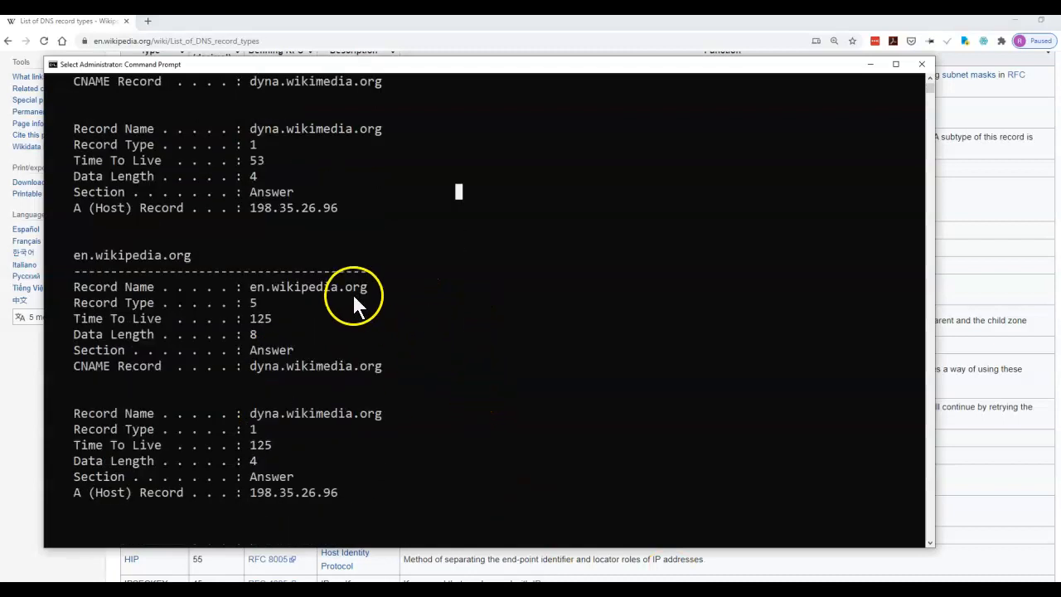
pyautogui.moveTo(319, 299)
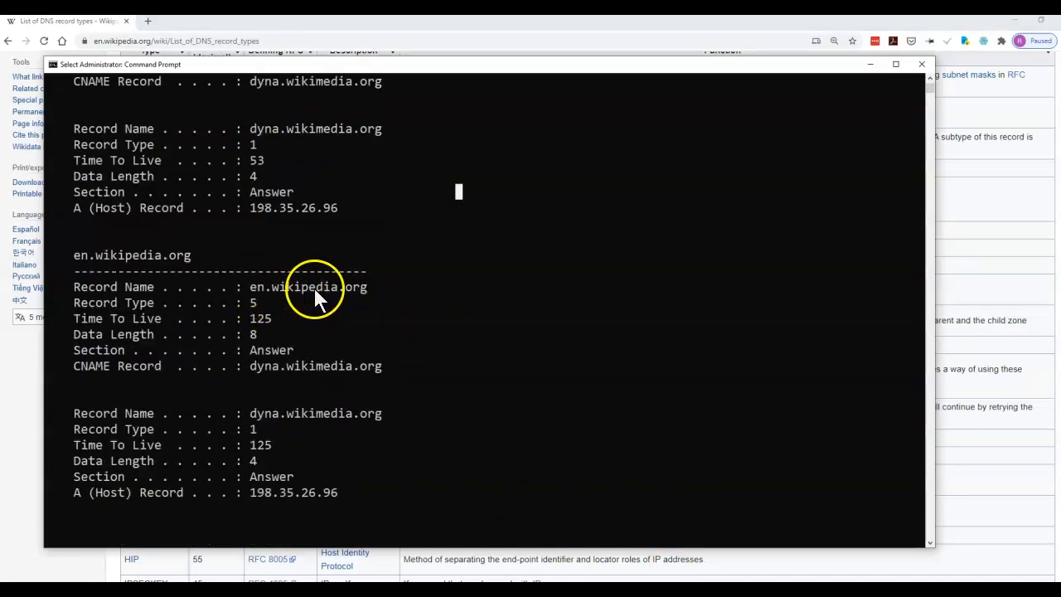
# Highlight the cached en.wikipedia.org record name with its CNAME to dyna.wikimedia.org
pyautogui.doubleClick(257, 287)
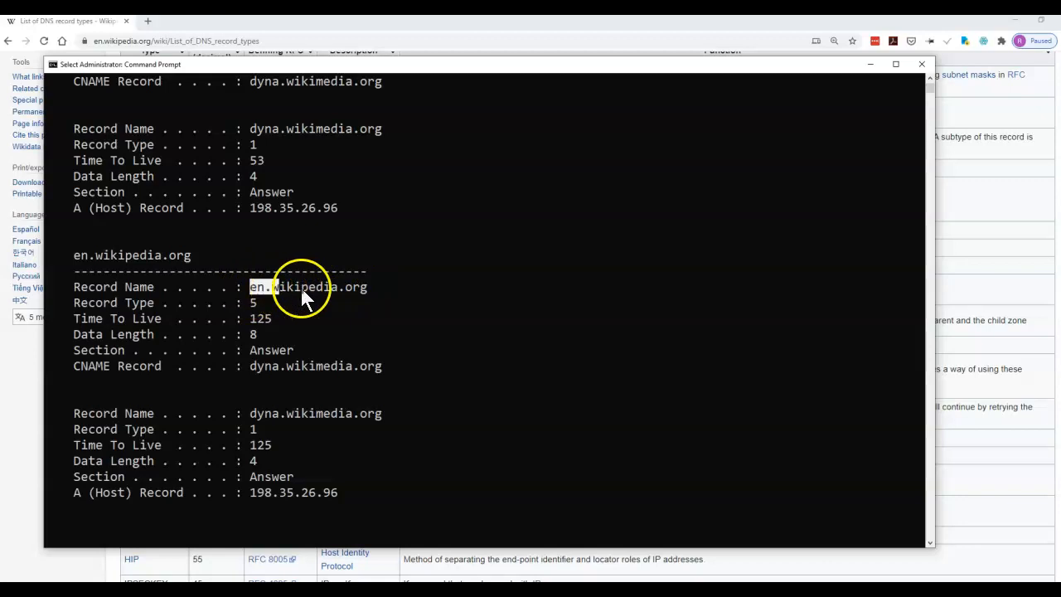
pyautogui.doubleClick(307, 287)
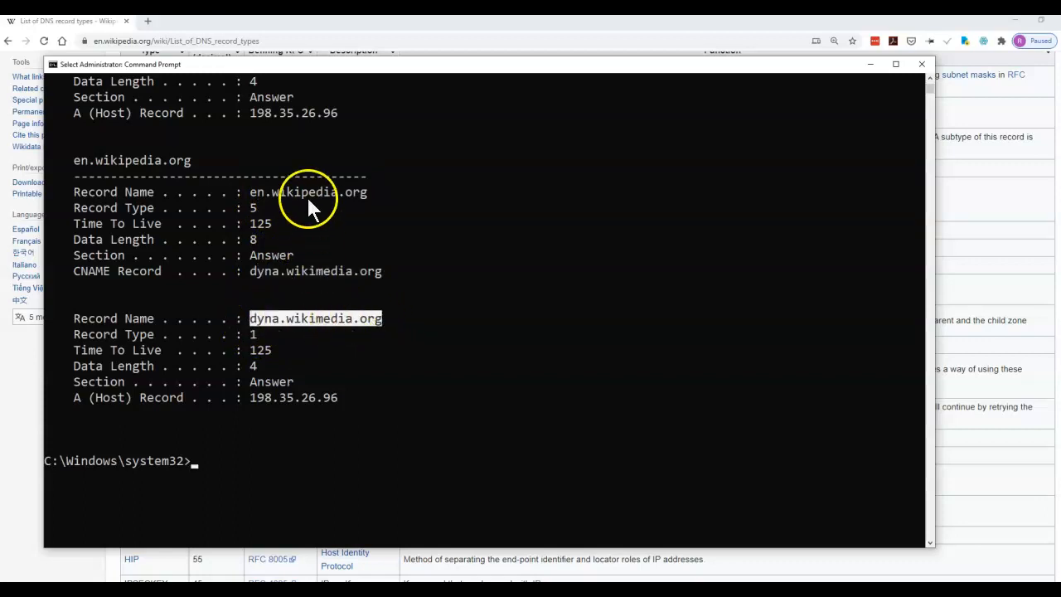
pyautogui.moveTo(257, 400)
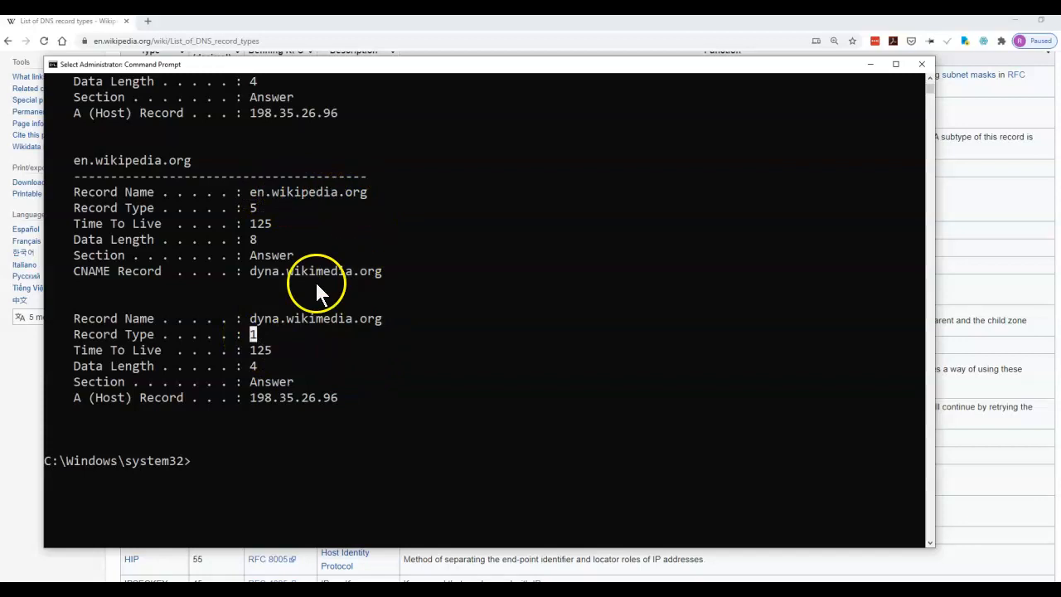
pyautogui.moveTo(358, 286)
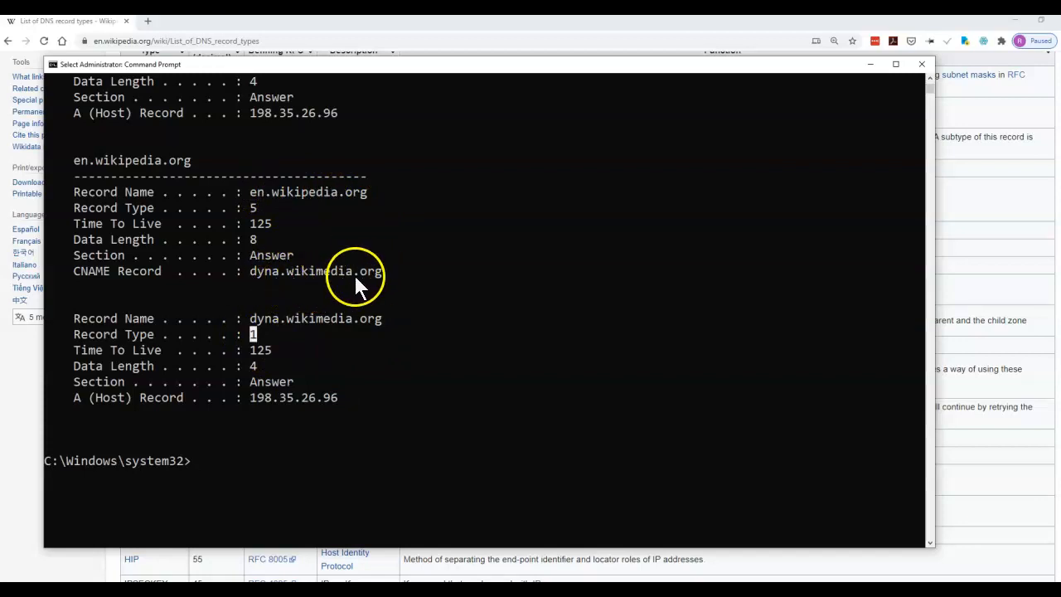
pyautogui.moveTo(336, 203)
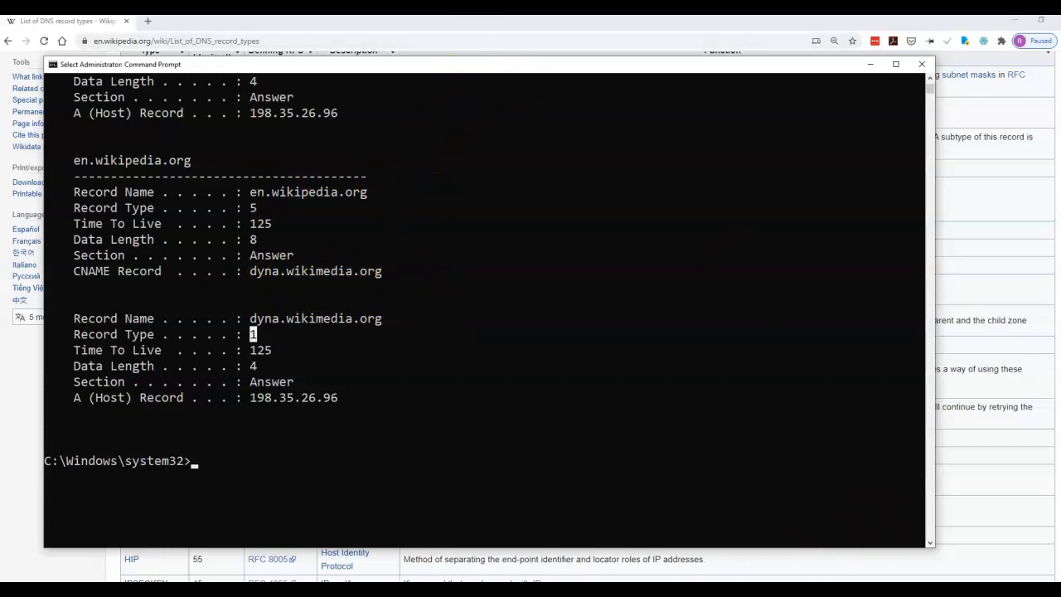
pyautogui.moveTo(241, 29)
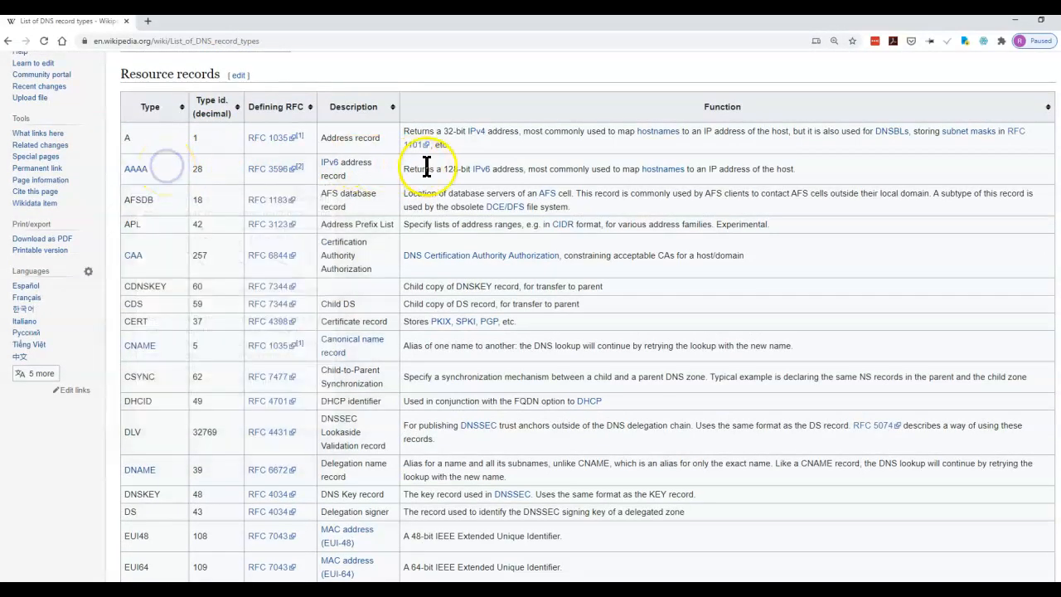
pyautogui.moveTo(757, 169)
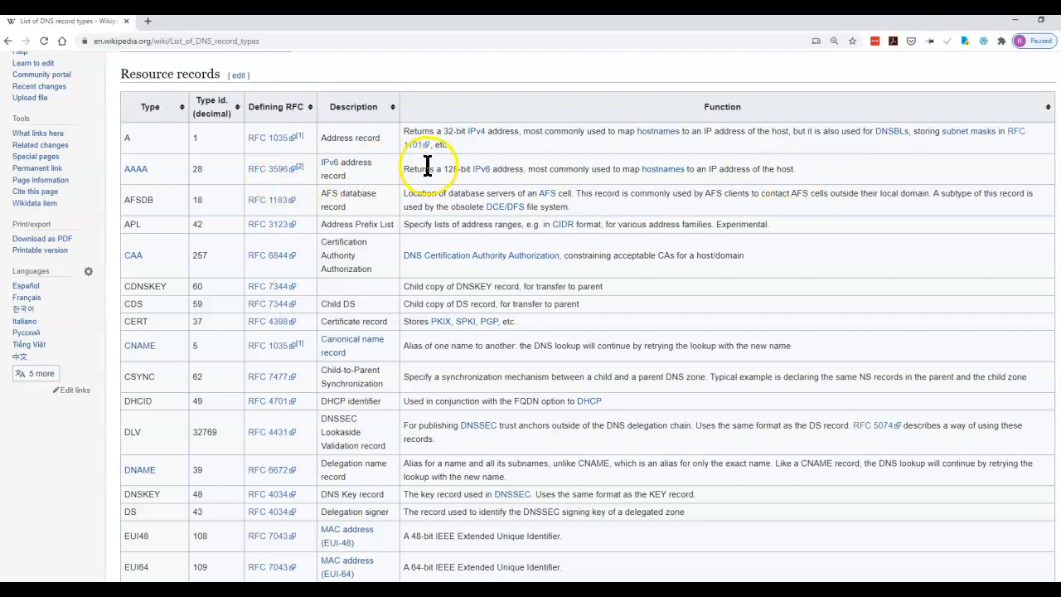
pyautogui.moveTo(153, 174)
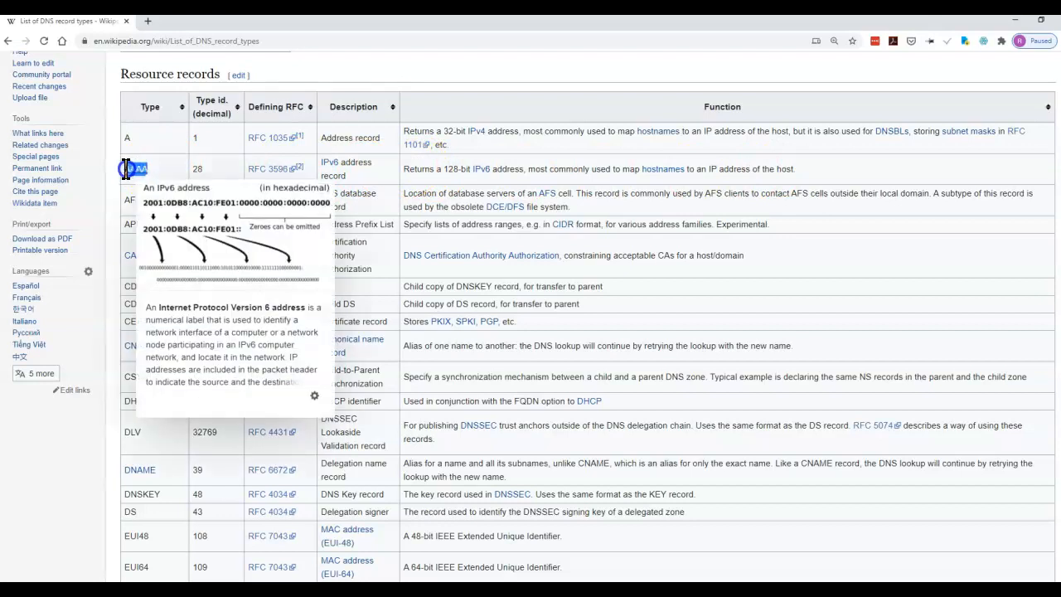
pyautogui.moveTo(180, 181)
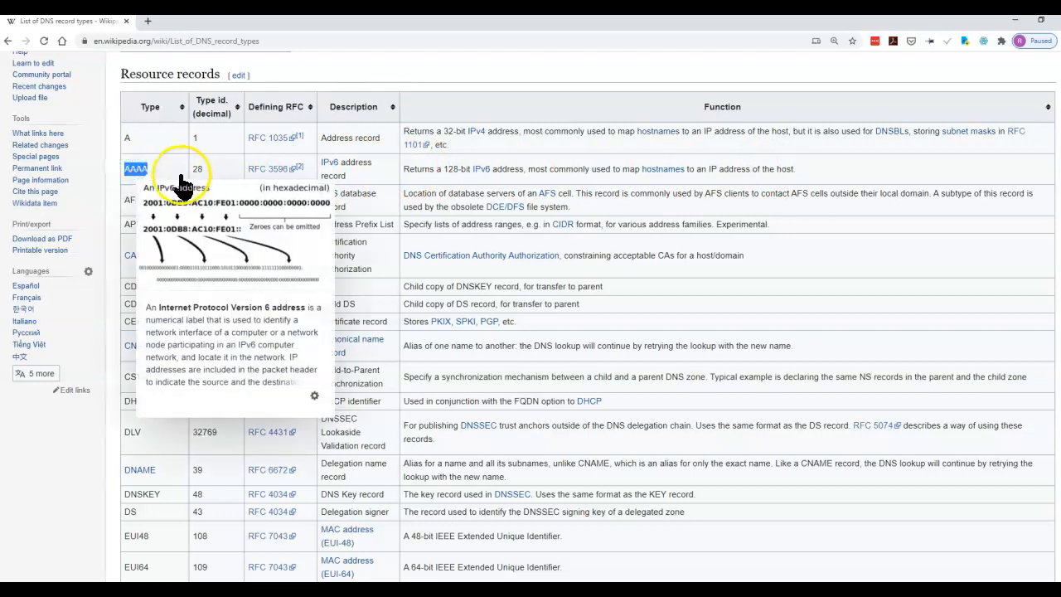
pyautogui.moveTo(174, 180)
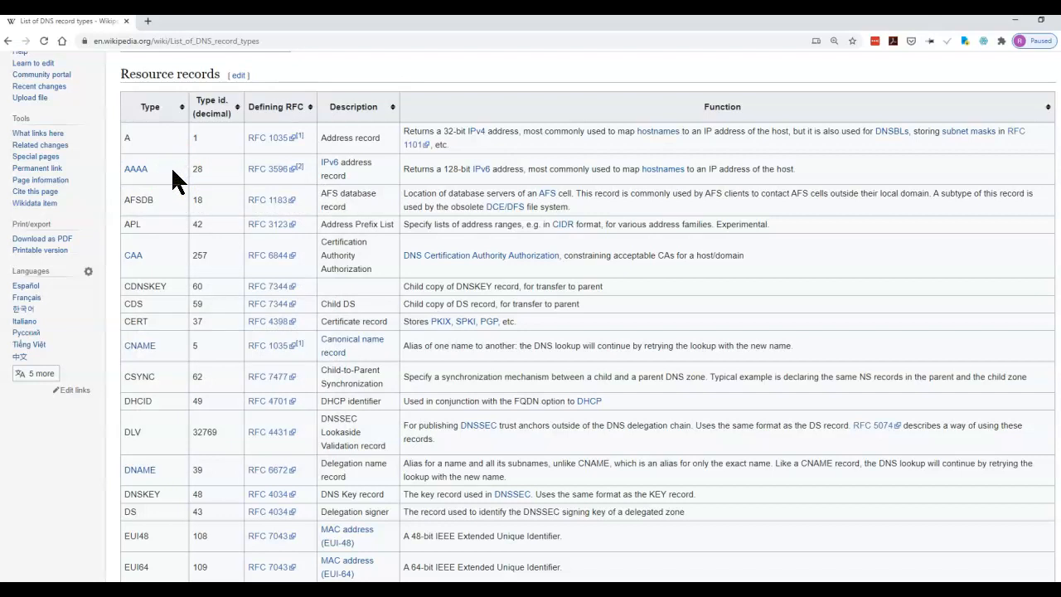
pyautogui.moveTo(165, 176)
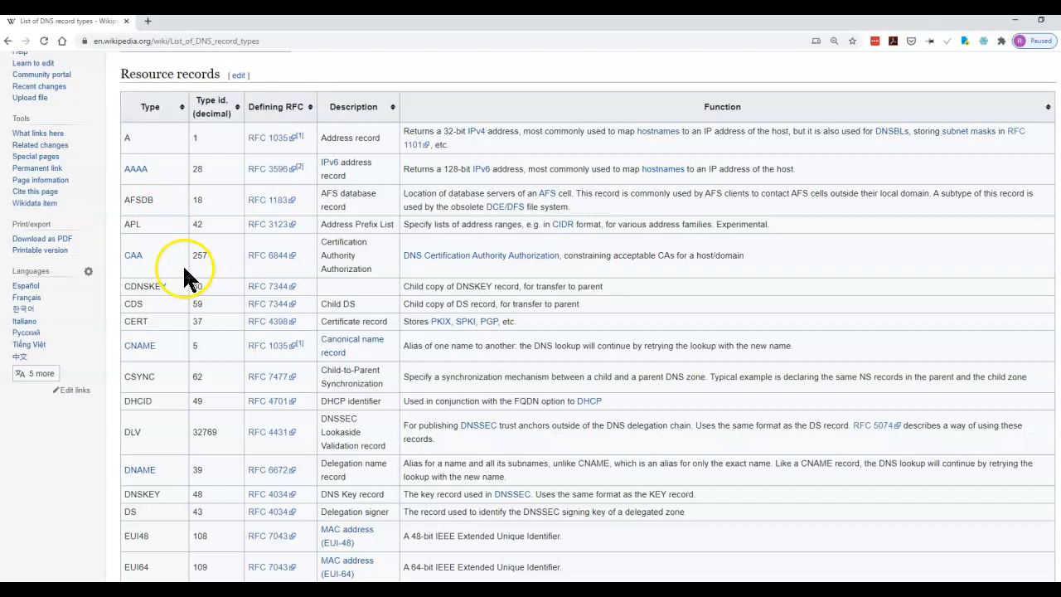
# Highlight the MX mail exchange record and the NS name server record descriptions
pyautogui.scroll(-3)
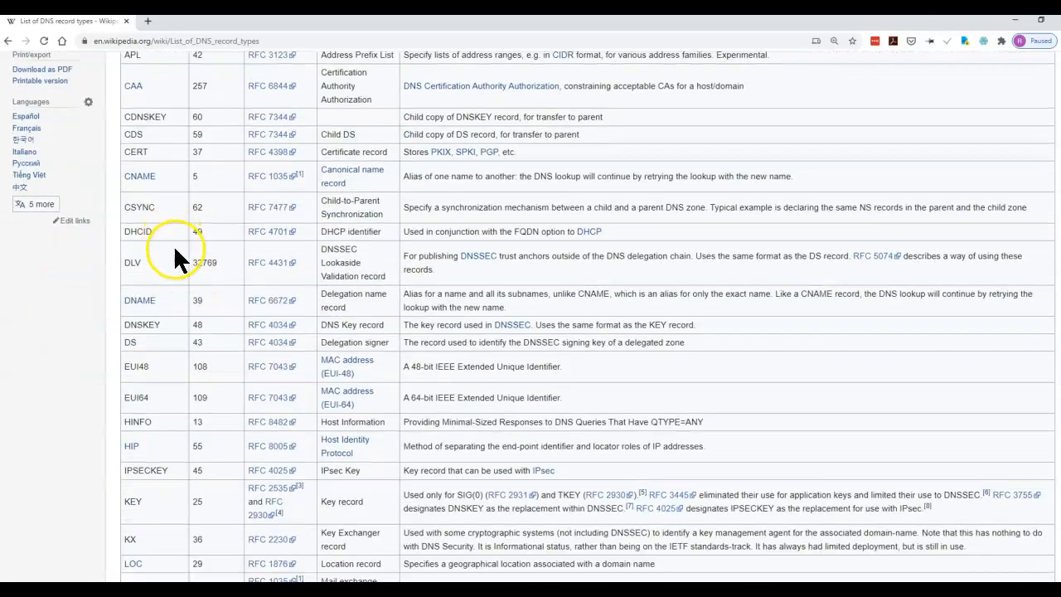
pyautogui.scroll(-3)
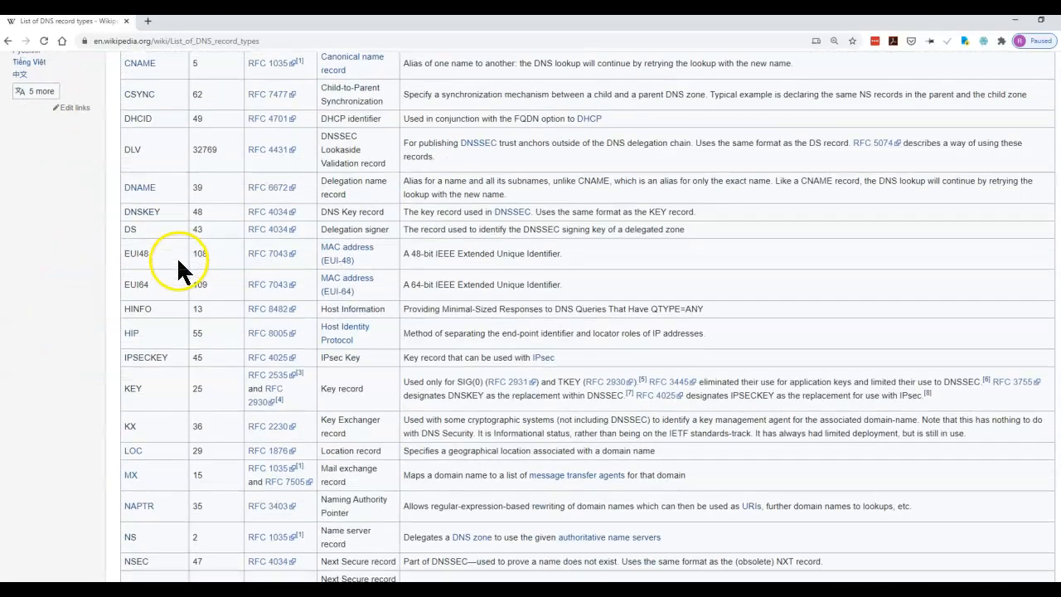
pyautogui.scroll(-3)
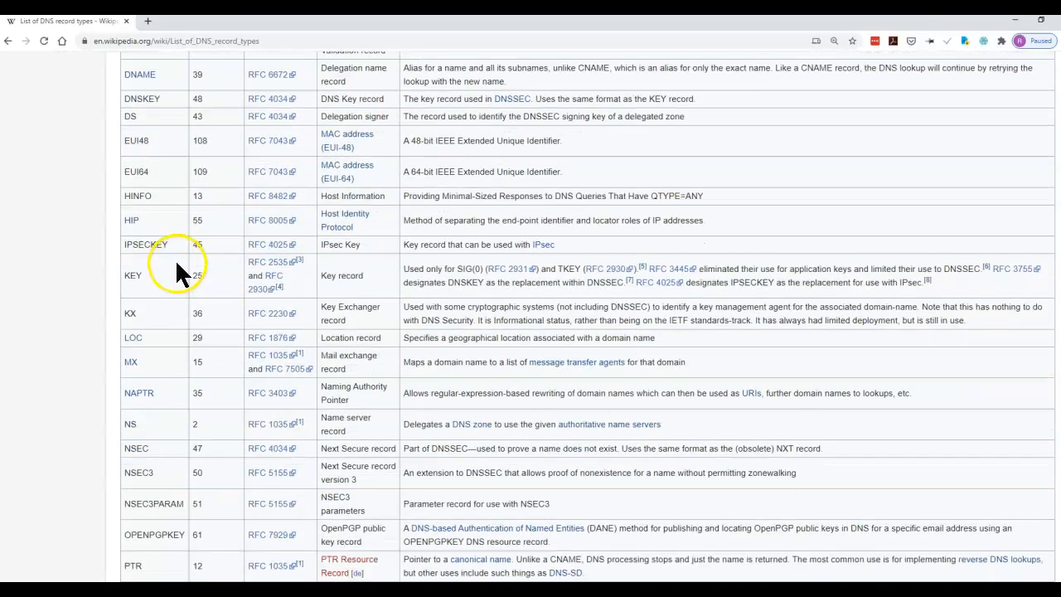
pyautogui.scroll(-3)
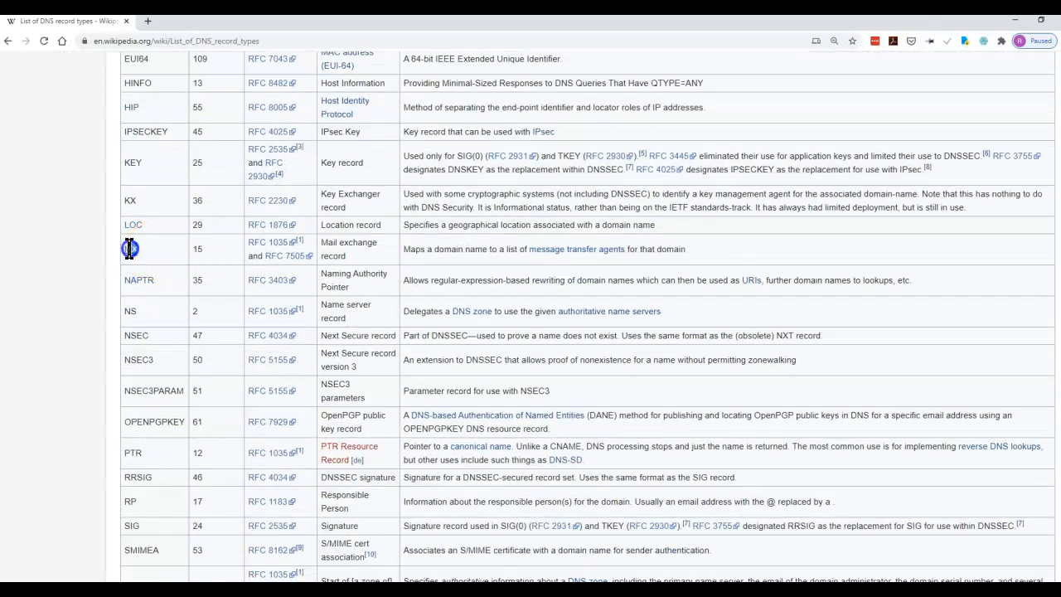
pyautogui.doubleClick(130, 249)
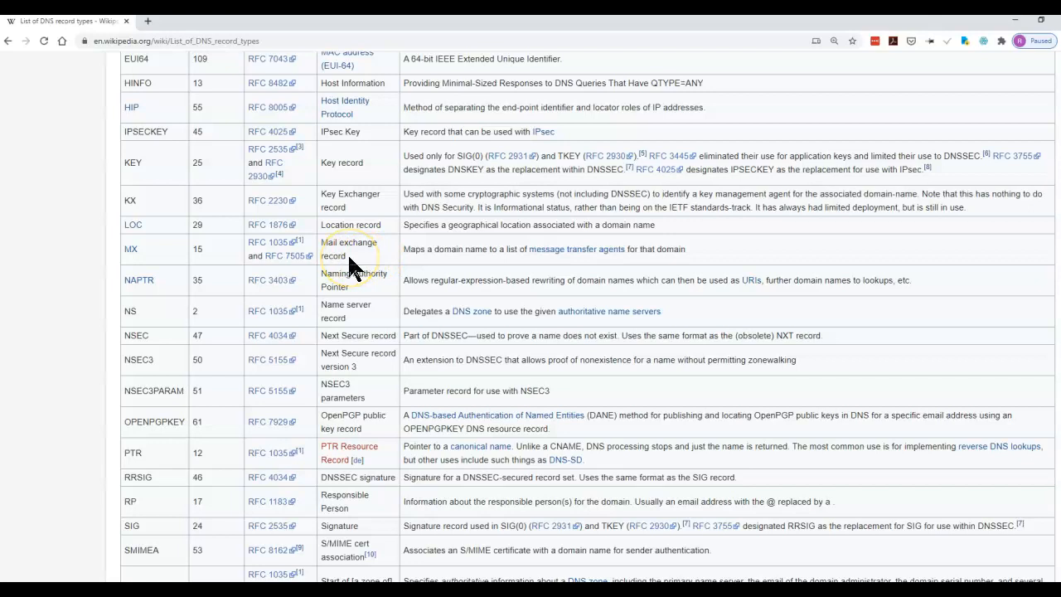
pyautogui.doubleClick(340, 249)
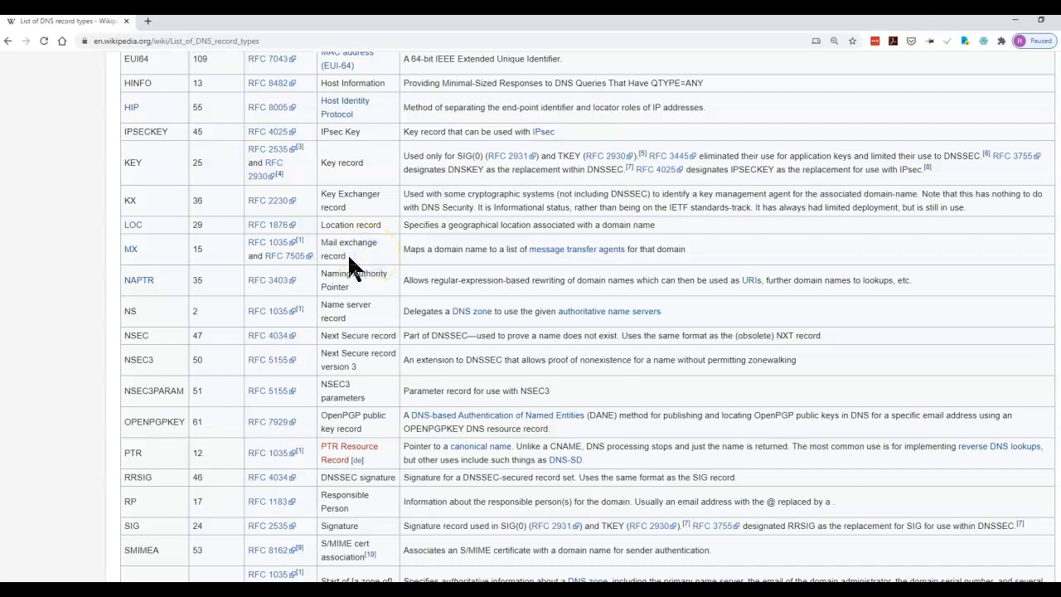
pyautogui.moveTo(382, 265)
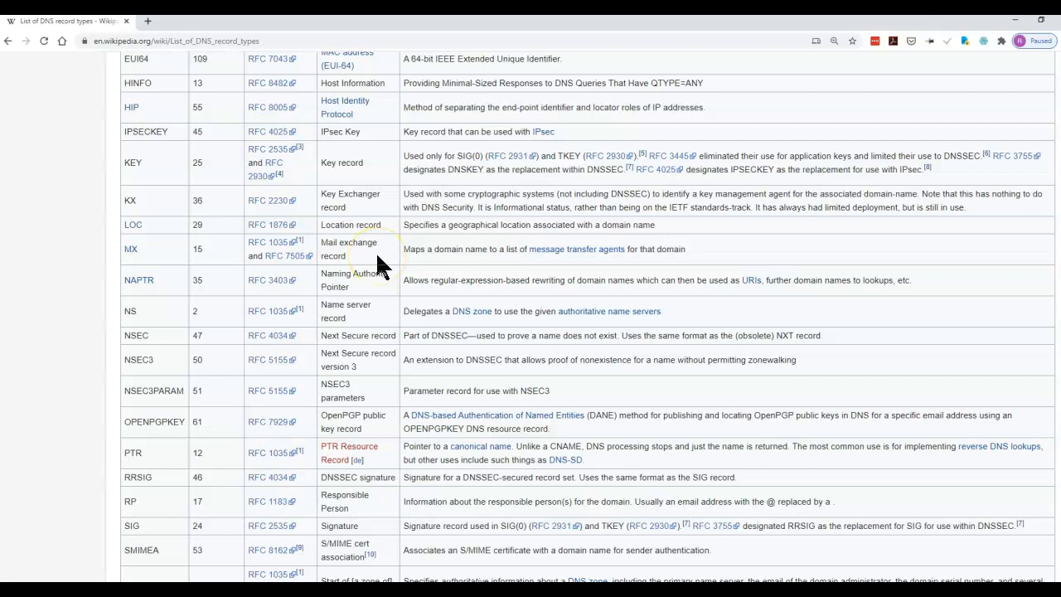
pyautogui.moveTo(353, 324)
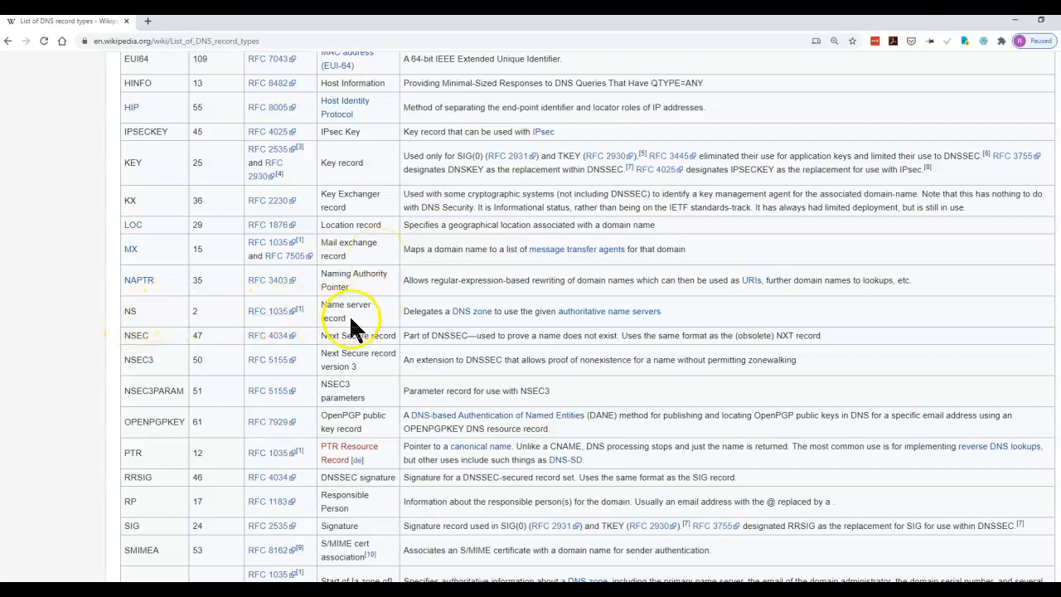
pyautogui.doubleClick(346, 311)
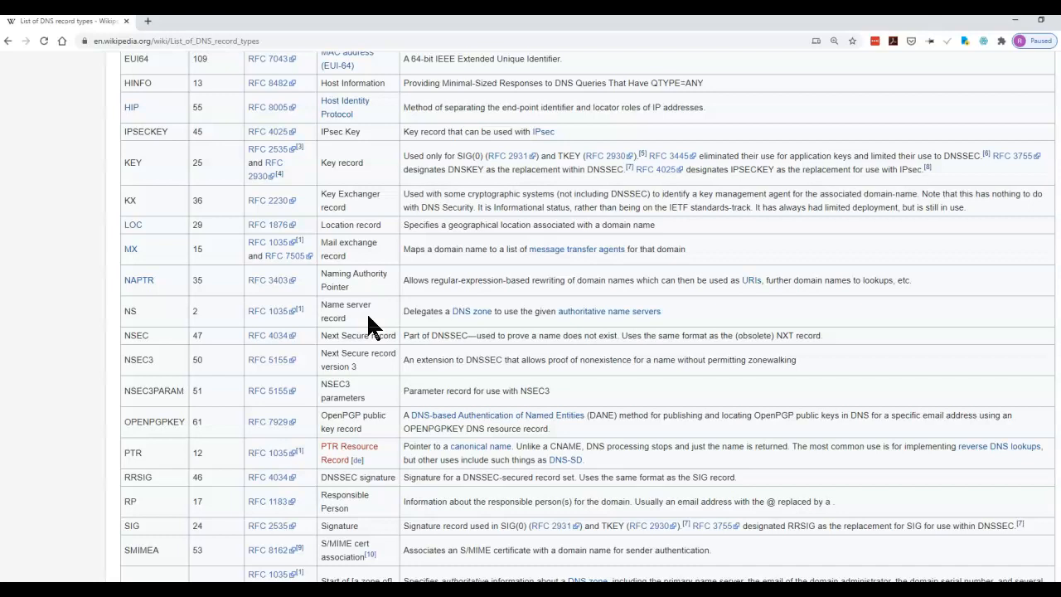
pyautogui.scroll(-3)
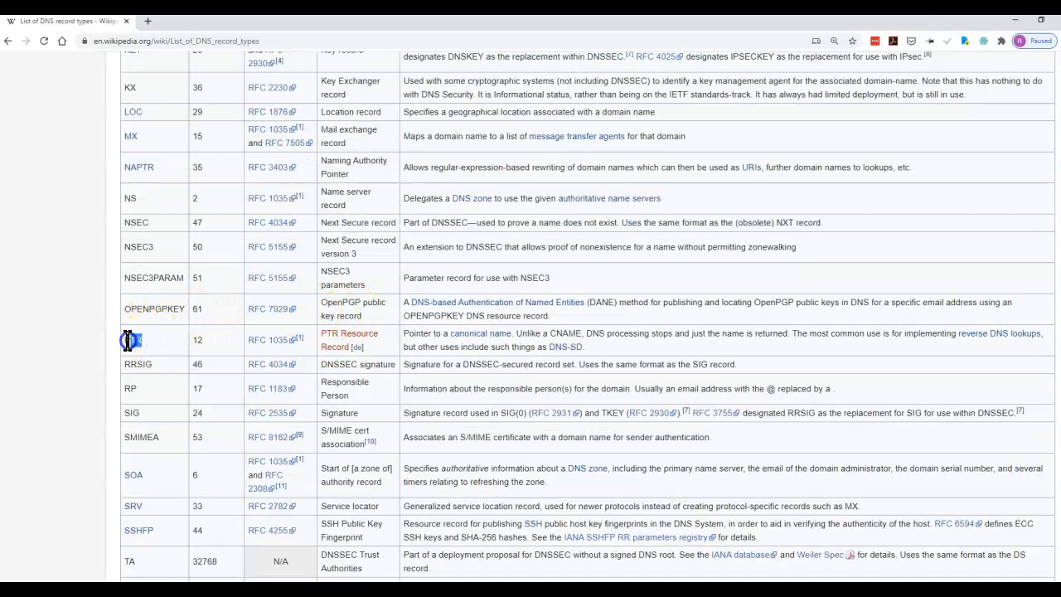
# Highlight the PTR record type name and continue down the table
pyautogui.doubleClick(133, 340)
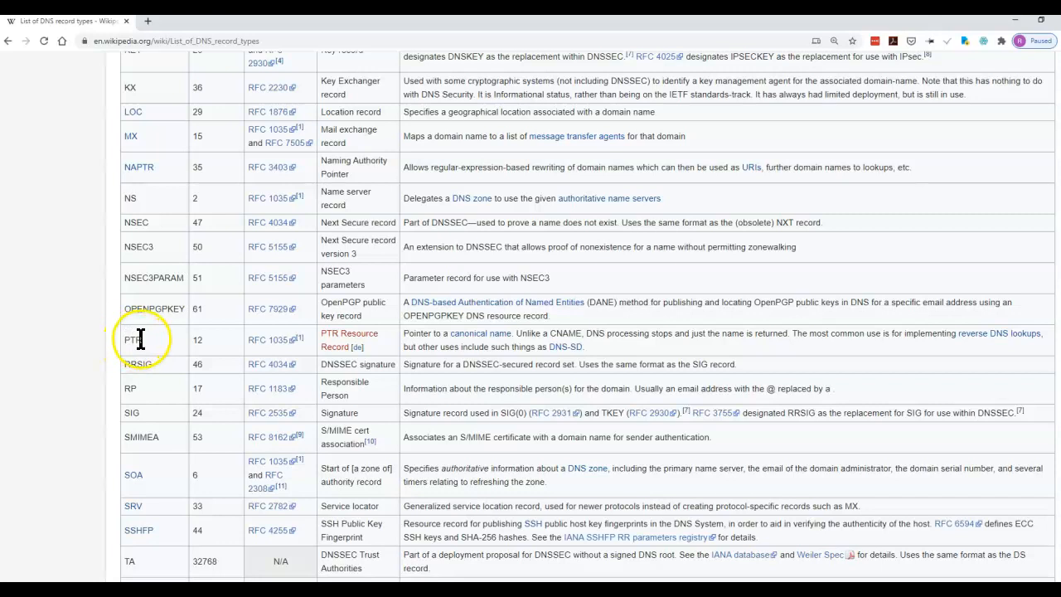
pyautogui.scroll(-3)
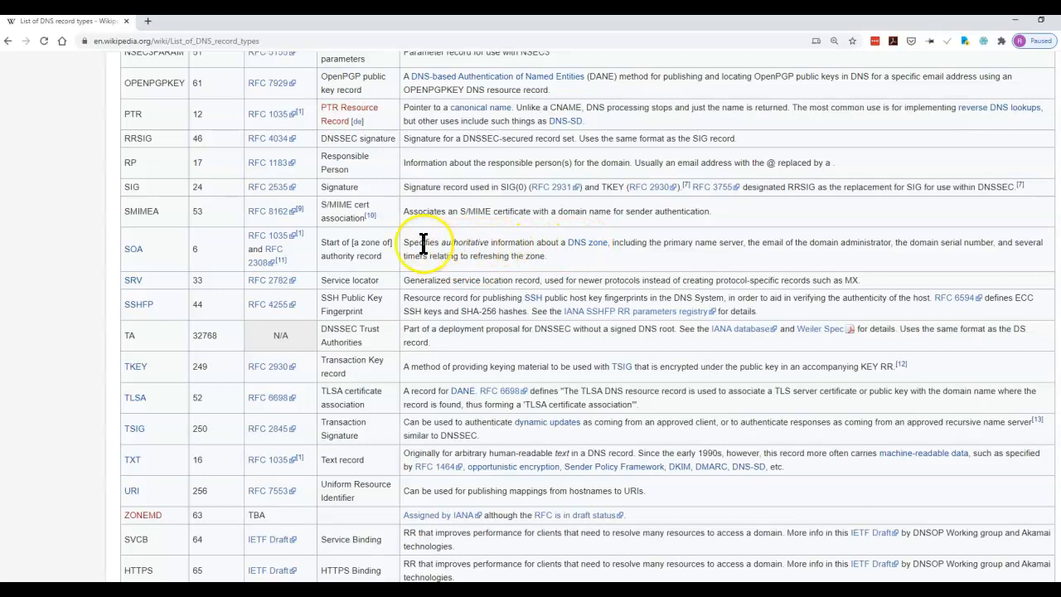
# Highlight the SOA record's function text, then scroll to 'Other types and pseudo resource records'
pyautogui.moveTo(422, 242); pyautogui.dragTo(559, 242)
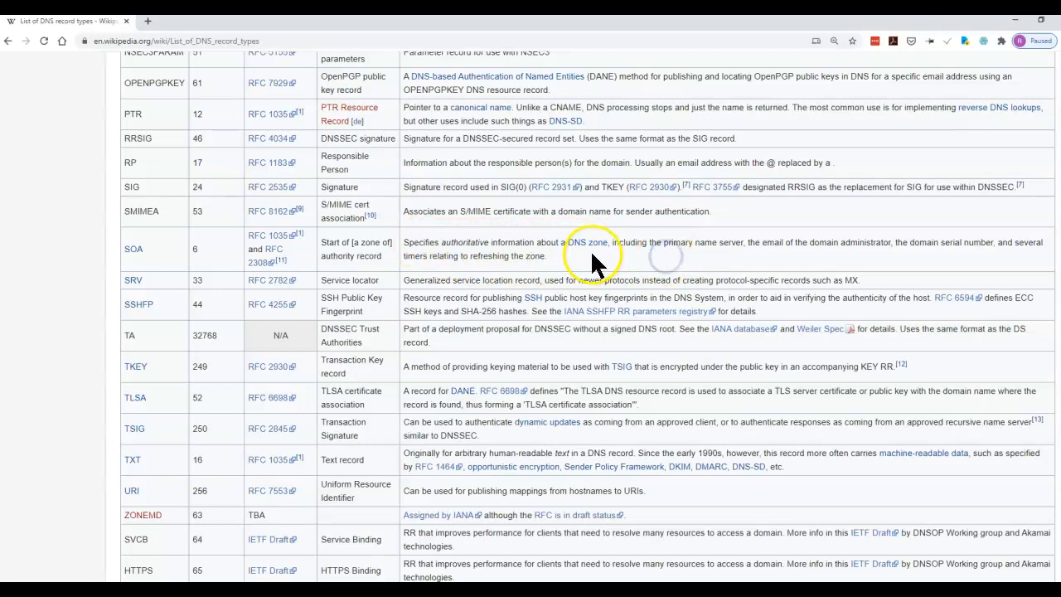
pyautogui.moveTo(634, 247)
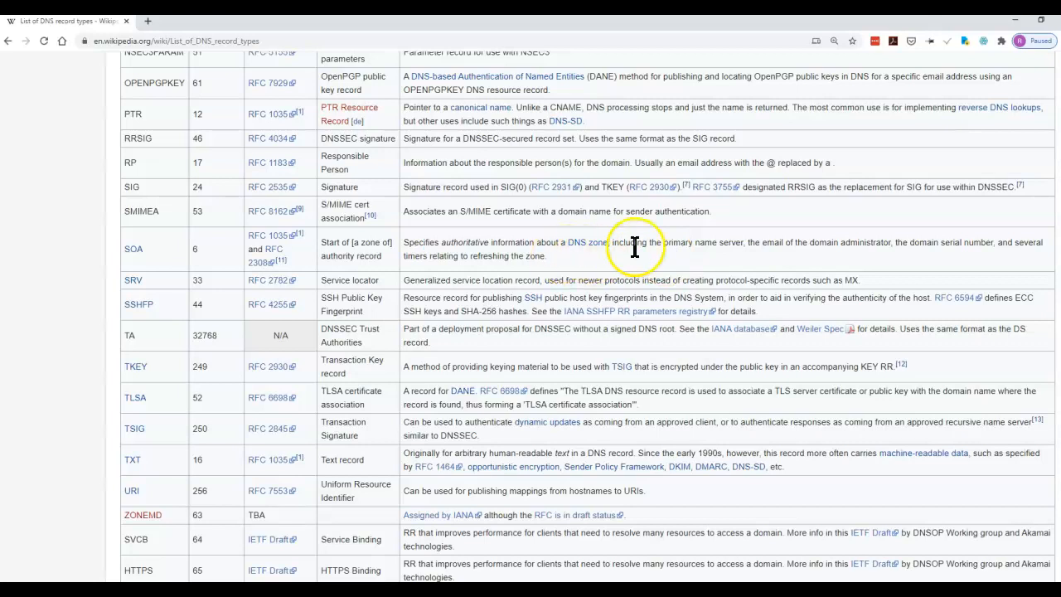
pyautogui.moveTo(629, 242); pyautogui.dragTo(542, 255)
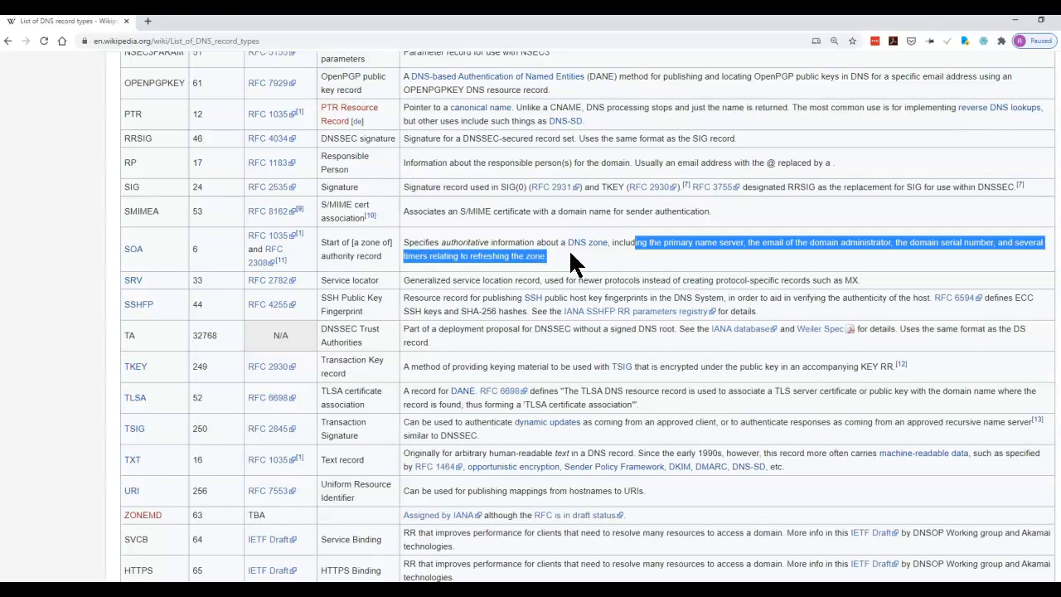
pyautogui.click(576, 265)
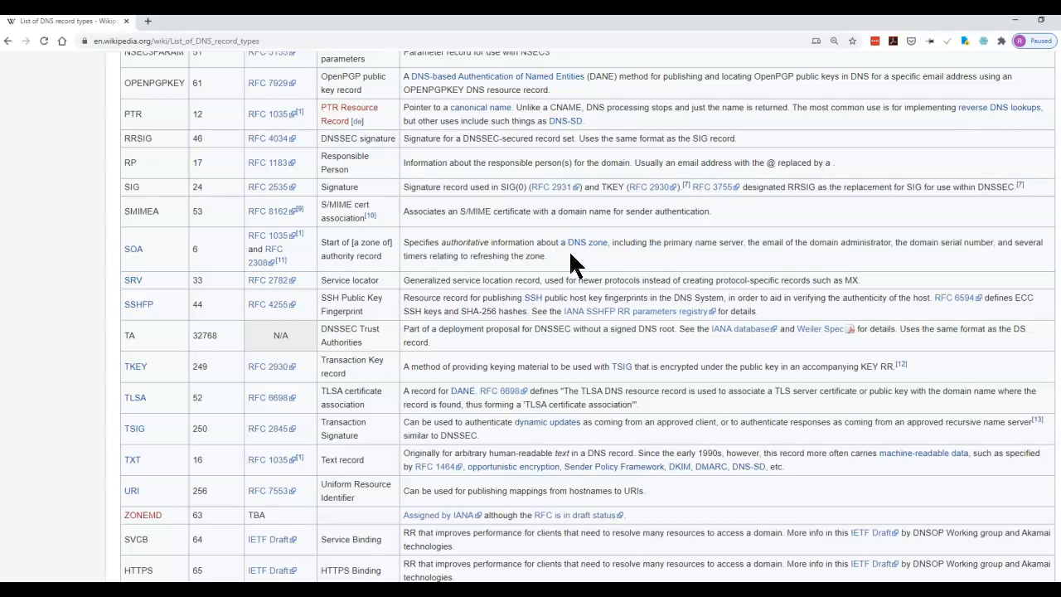
pyautogui.scroll(-3)
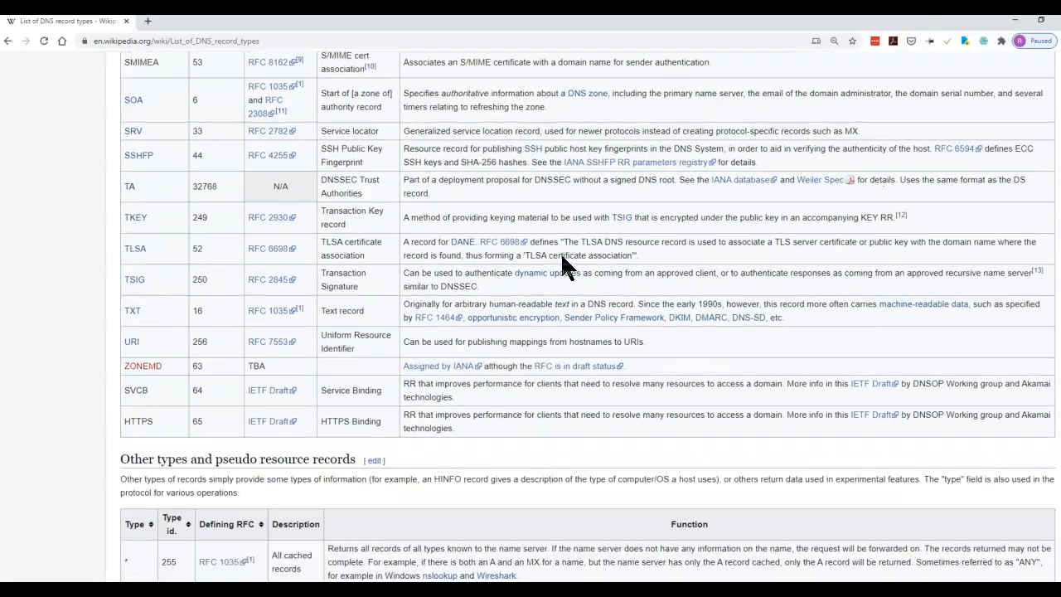